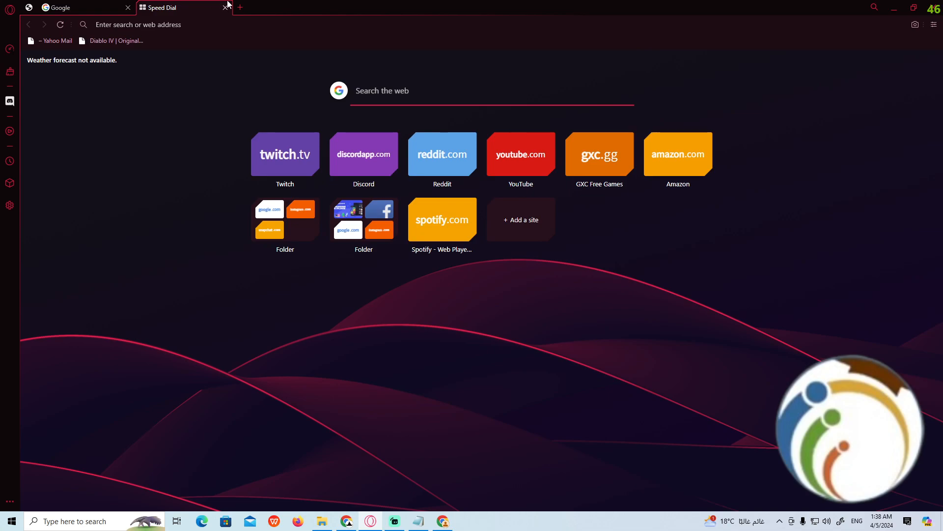
mouse_move(619, 18)
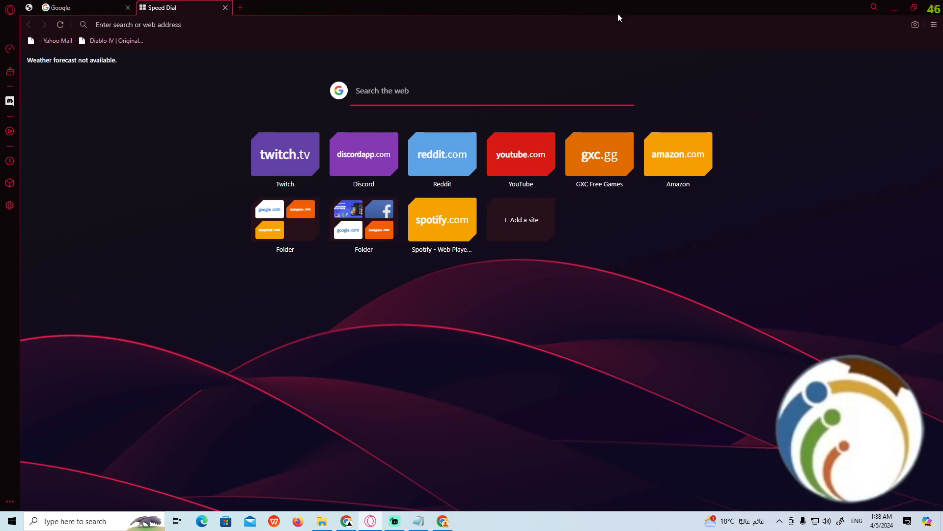
- Open additional Speed Dial tabs beside Google, seven in total
click(239, 7)
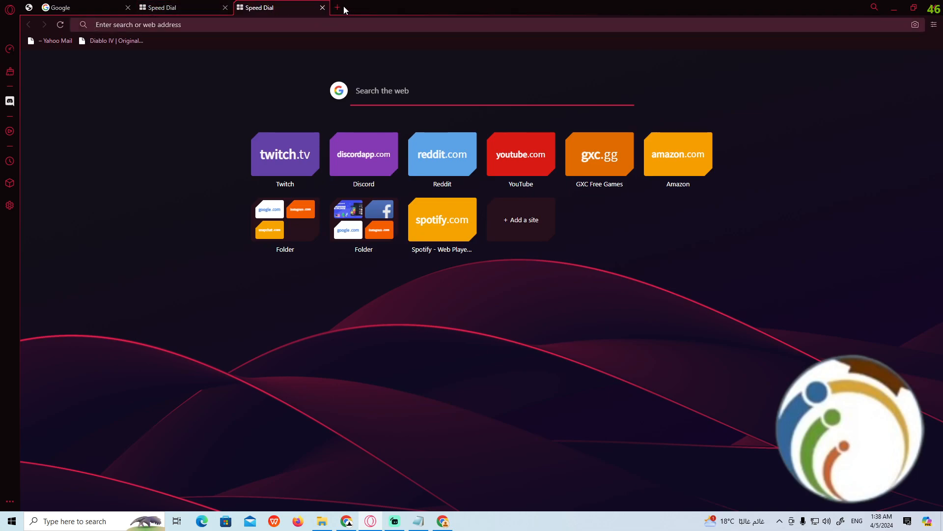
click(336, 7)
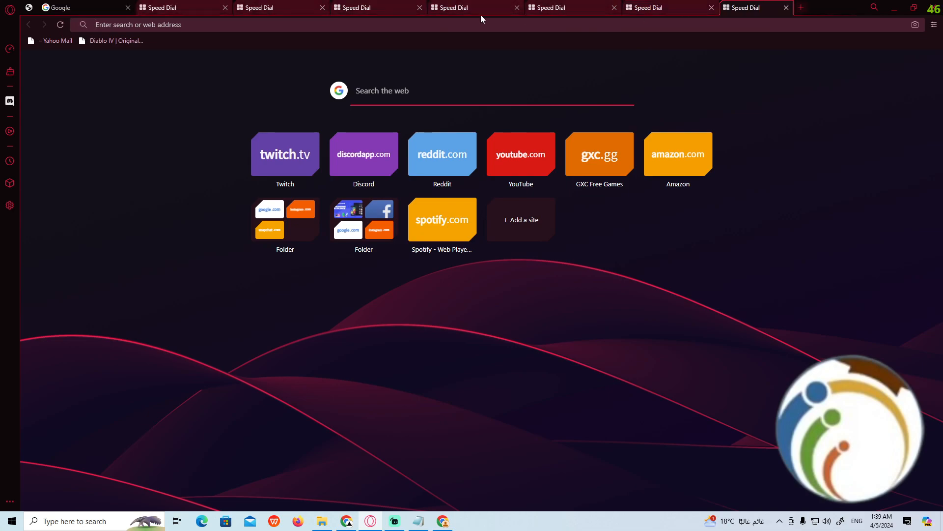
mouse_move(265, 8)
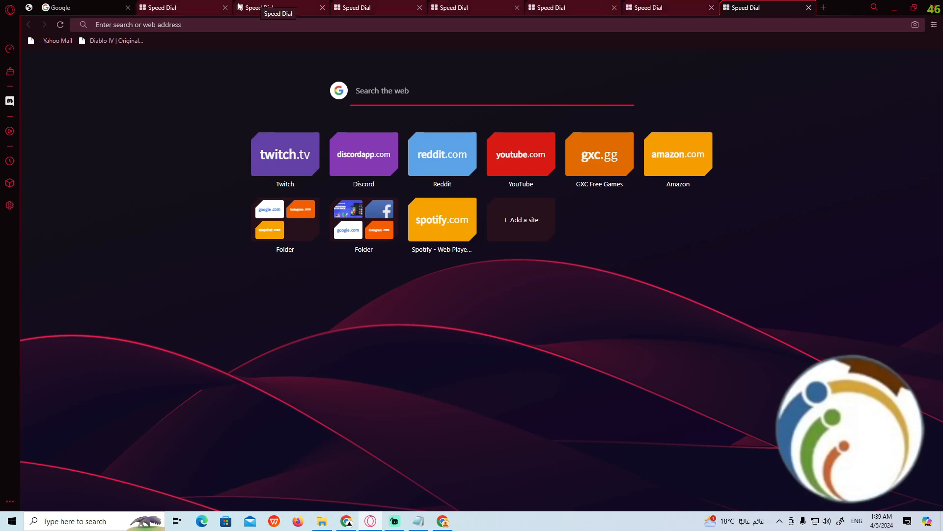
- Bring up the context menu on one of the seven Speed Dial tabs
right_click(271, 7)
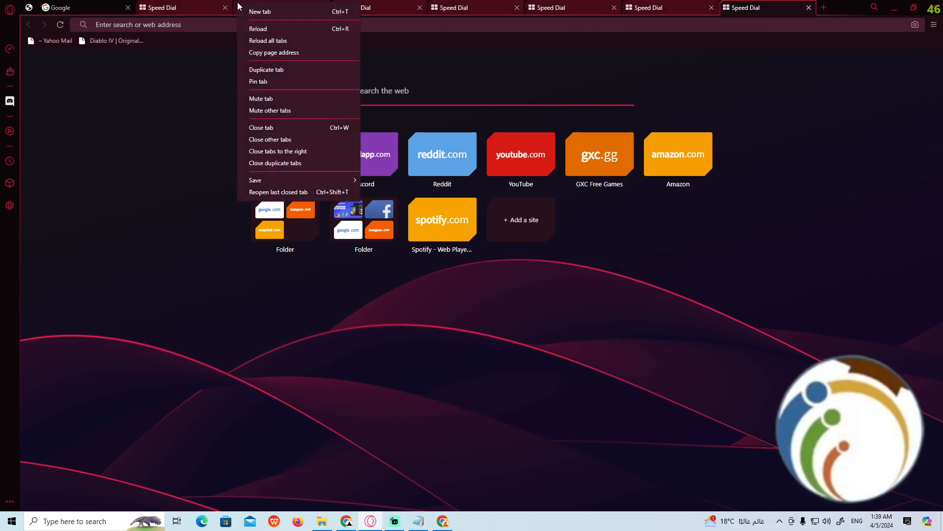
mouse_move(161, 154)
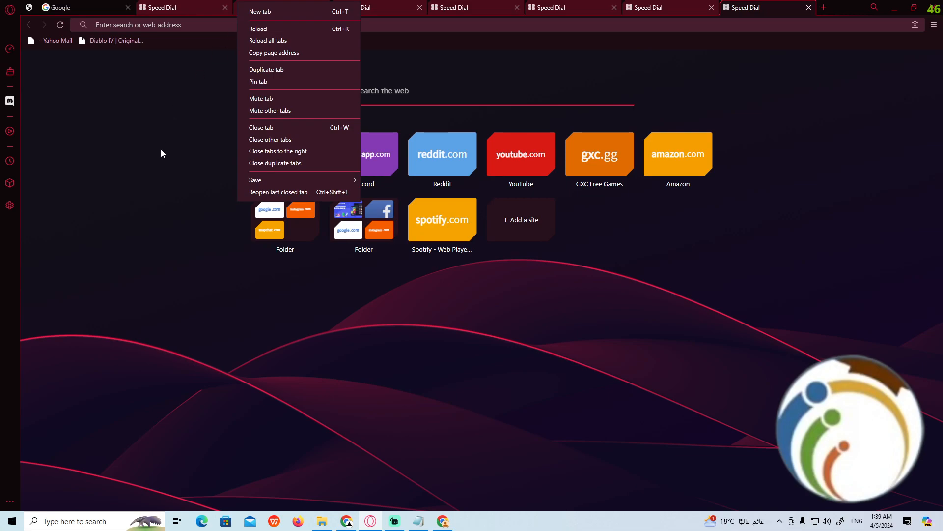
mouse_move(161, 137)
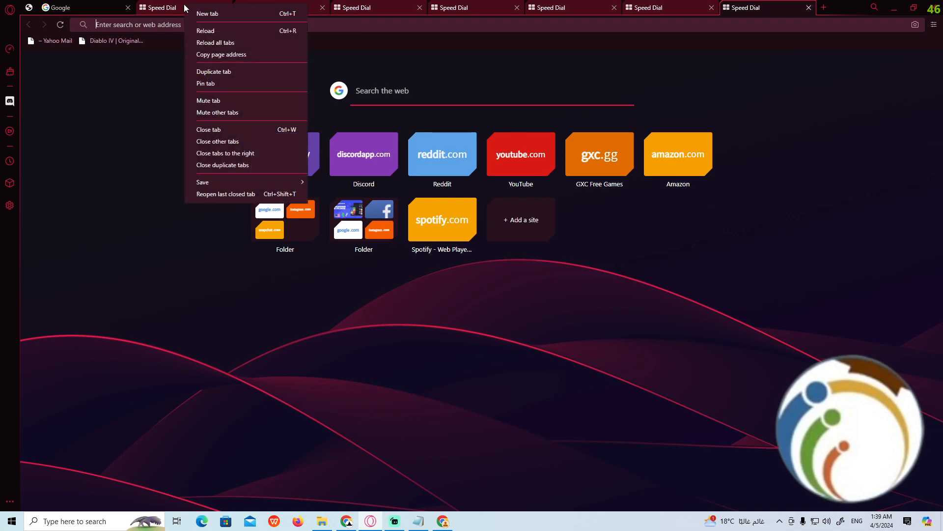
mouse_move(240, 142)
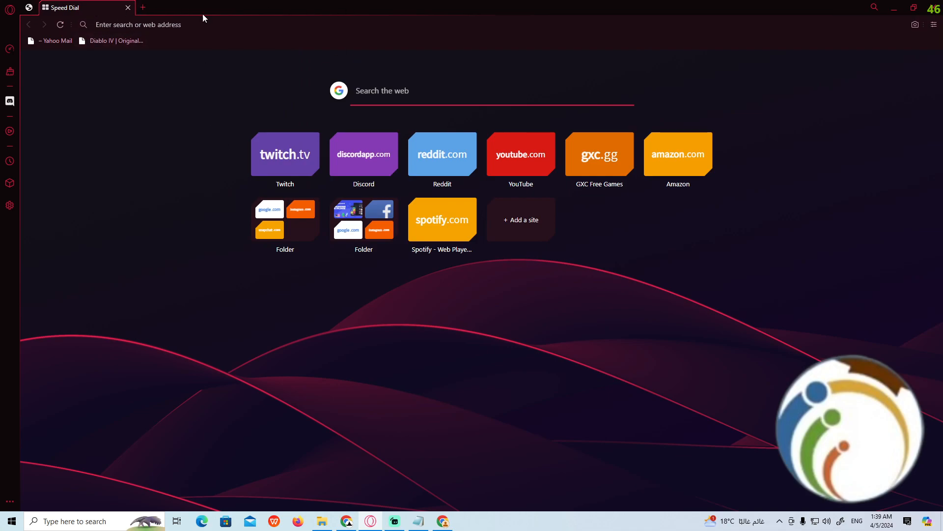
mouse_move(137, 188)
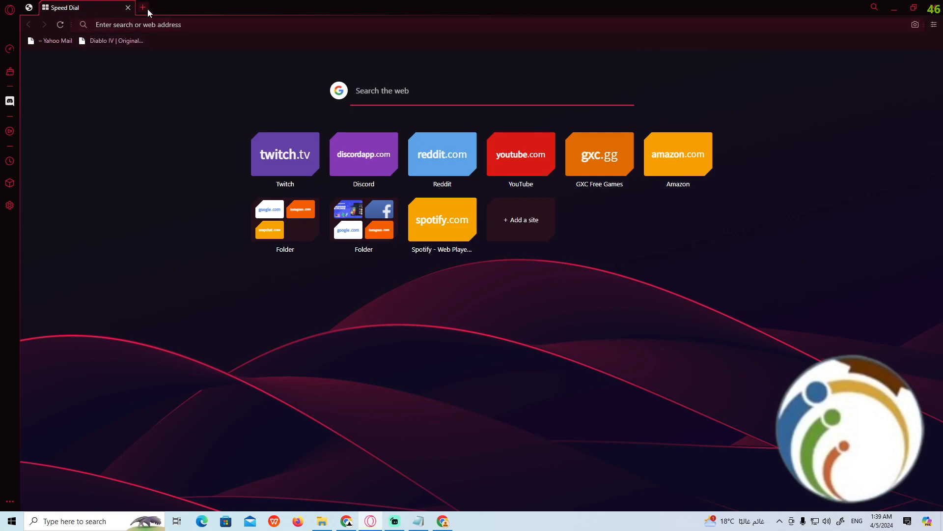
mouse_move(145, 7)
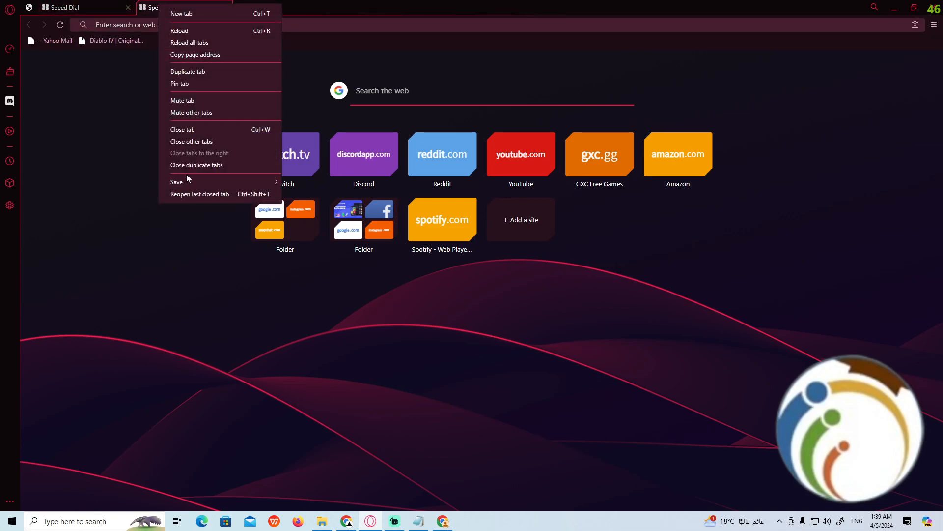
mouse_move(196, 165)
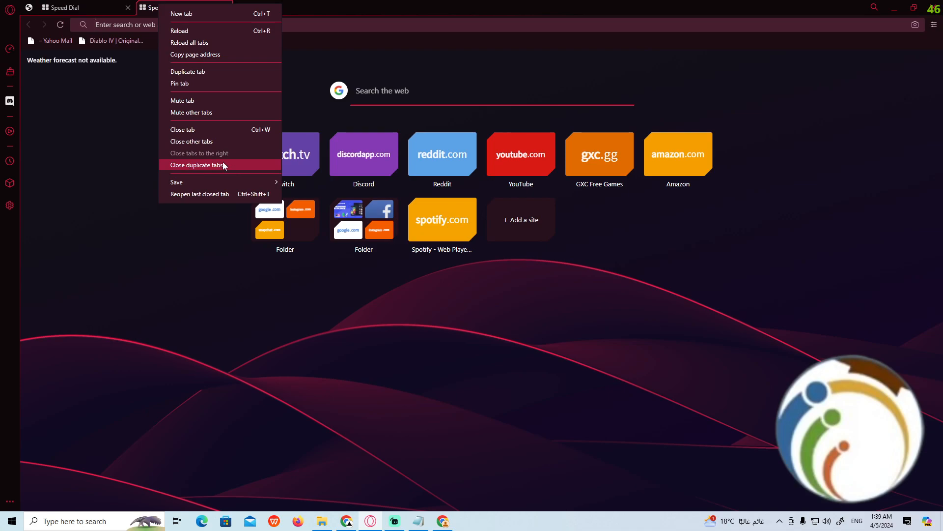
mouse_move(189, 129)
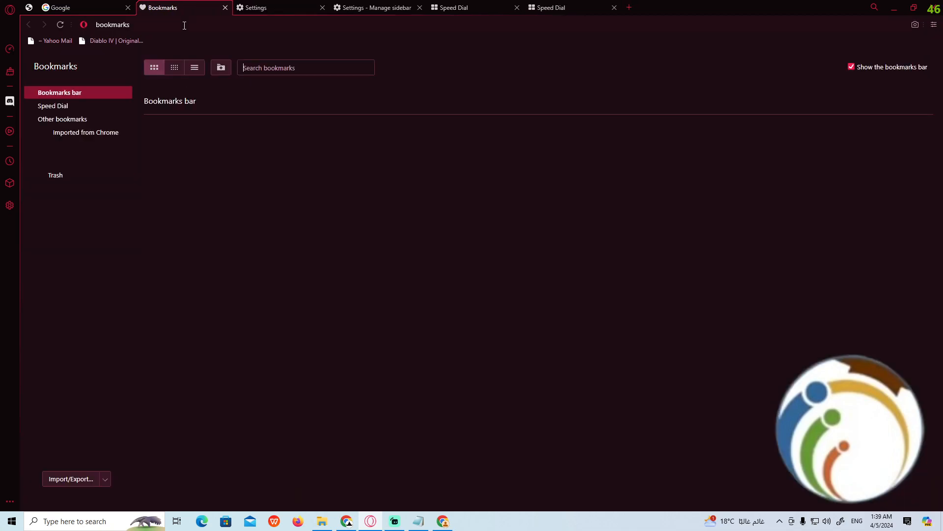
- Close the Bookmarks, Settings and Speed Dial tabs with 'Close other tabs', keeping Google
right_click(183, 7)
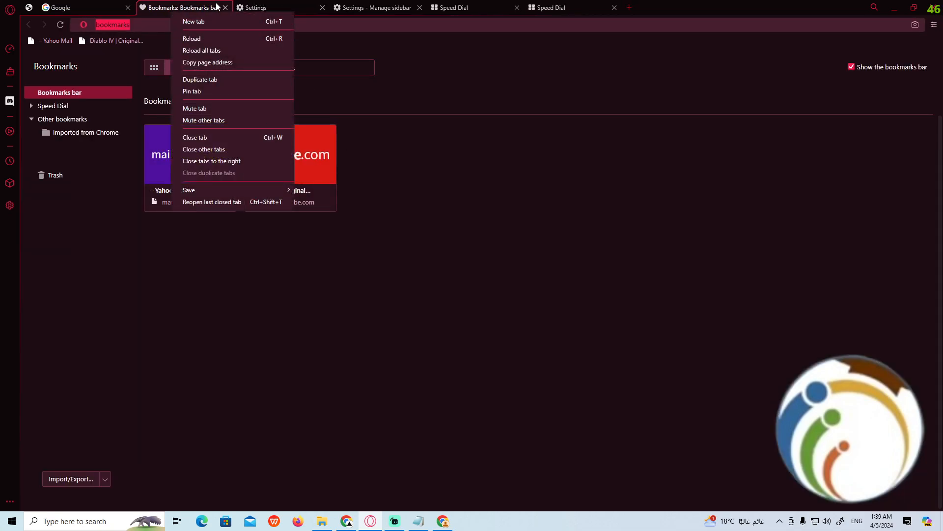
click(204, 148)
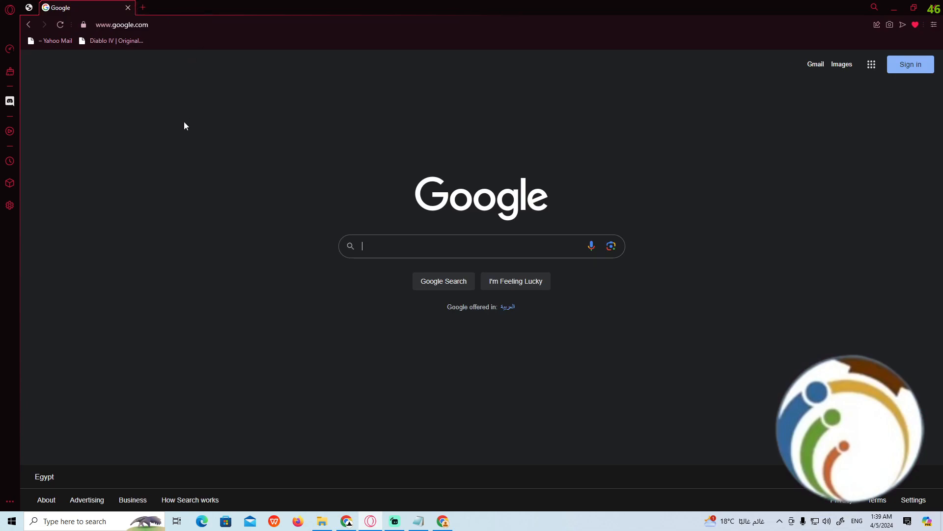
mouse_move(199, 133)
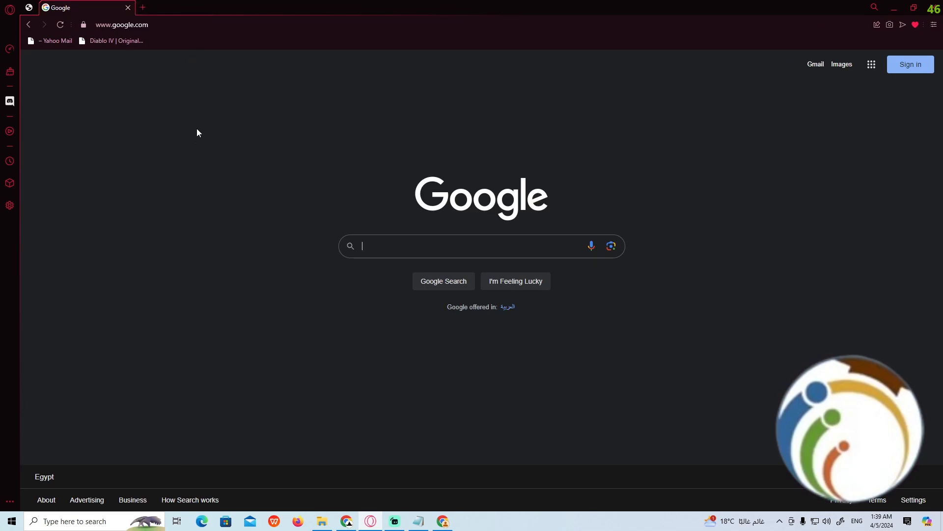